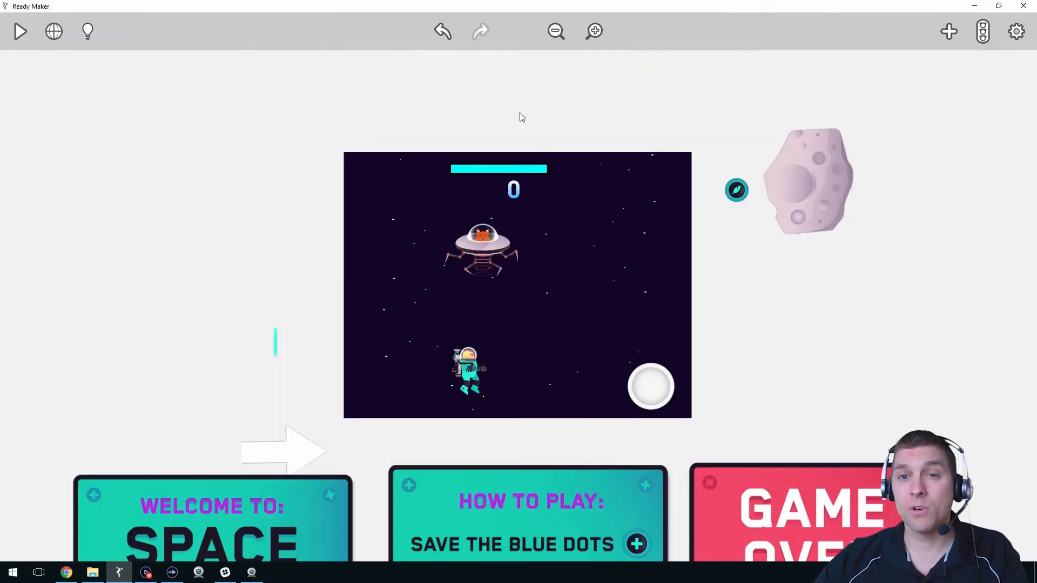
mouse_move(992, 54)
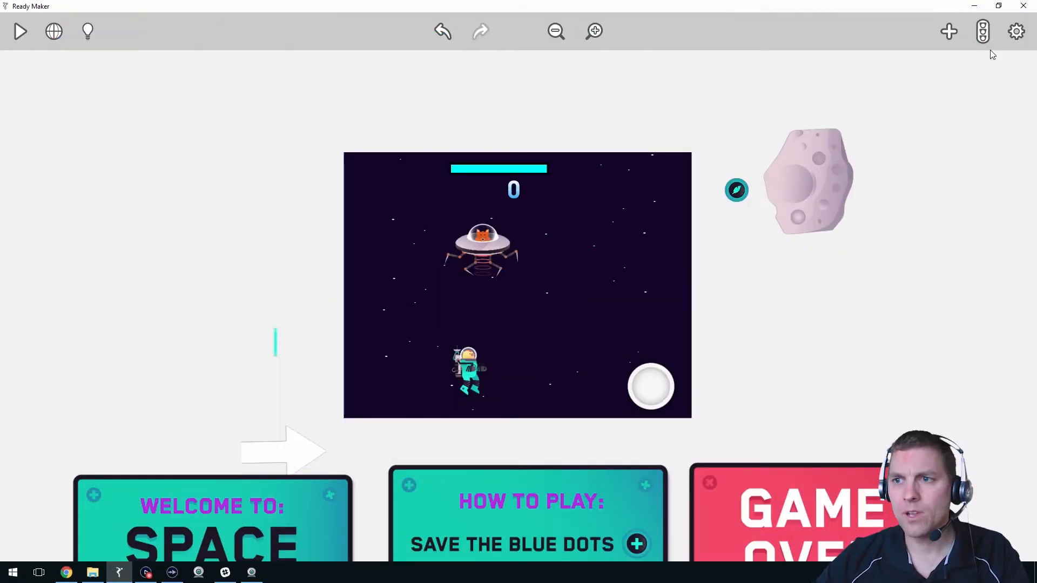
mouse_move(556, 145)
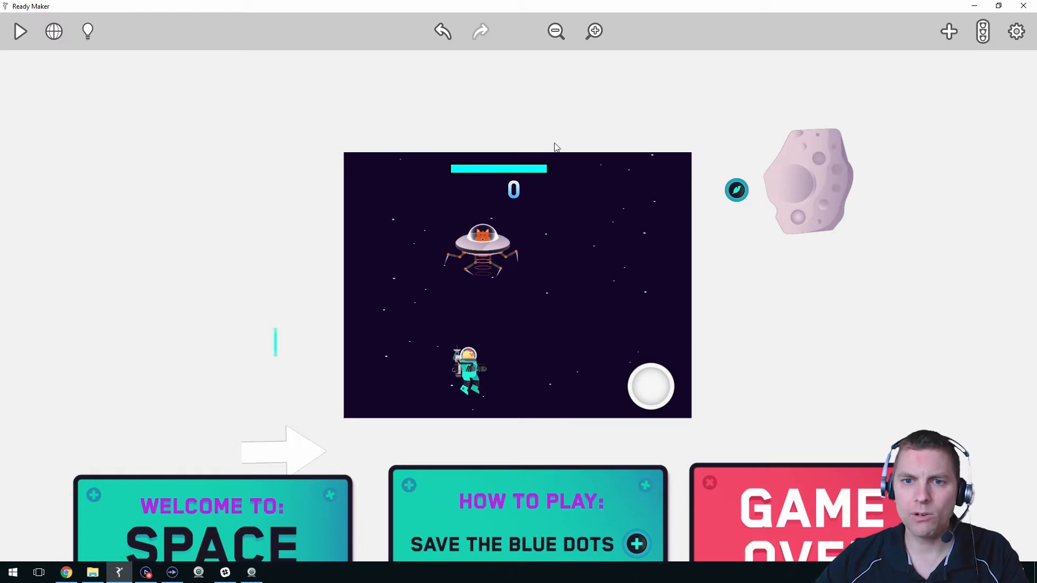
mouse_move(522, 192)
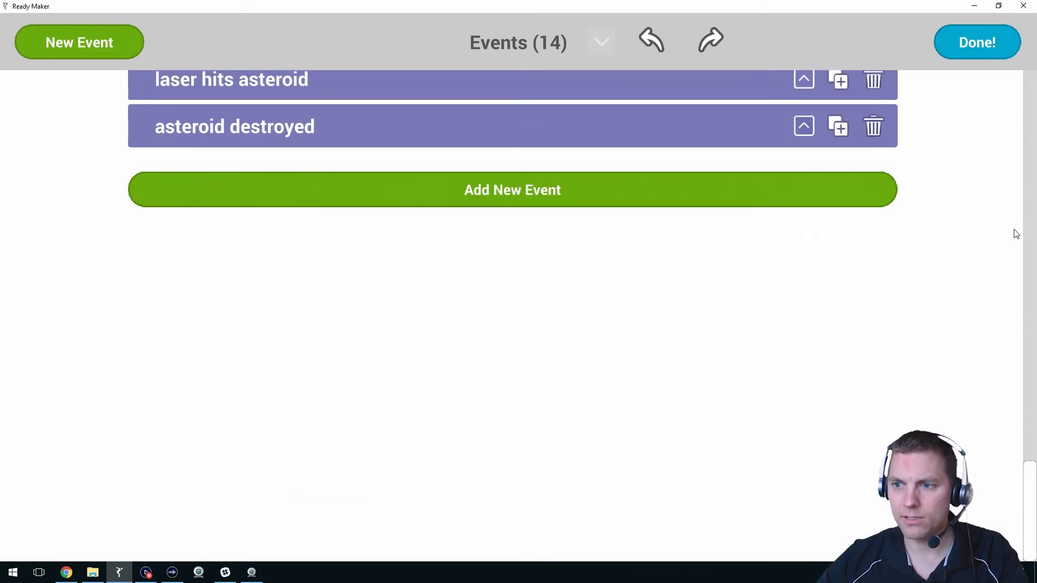
Add Event #15 triggered when the Score Label is greater than 2.
left_click(512, 190)
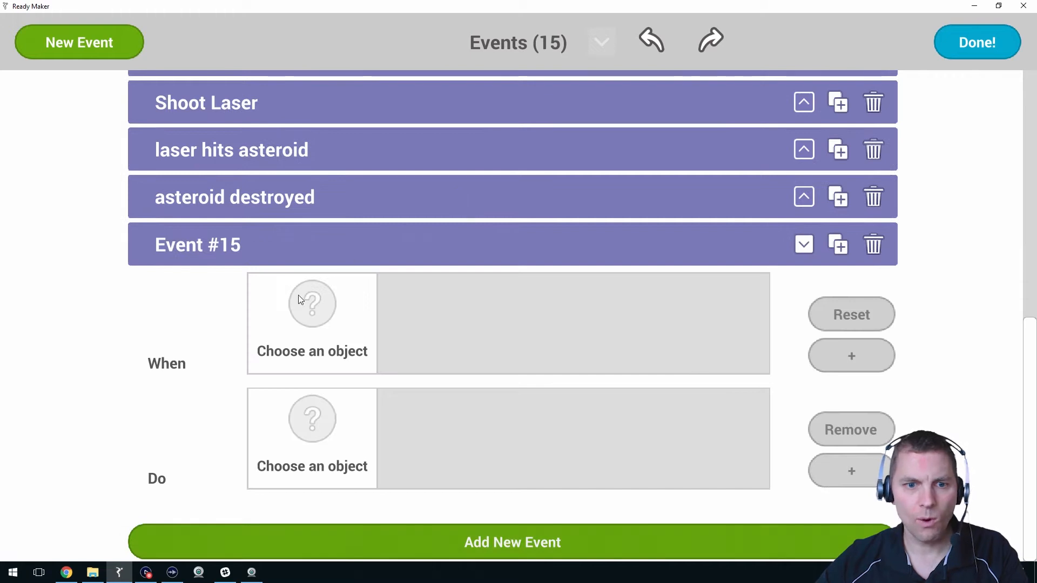
left_click(312, 323)
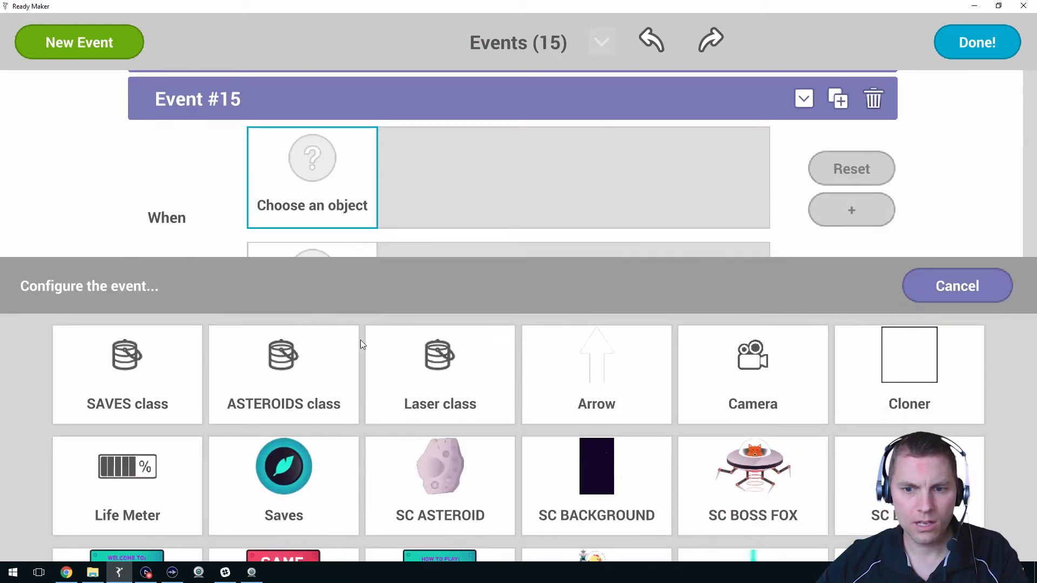
scroll("down", 3)
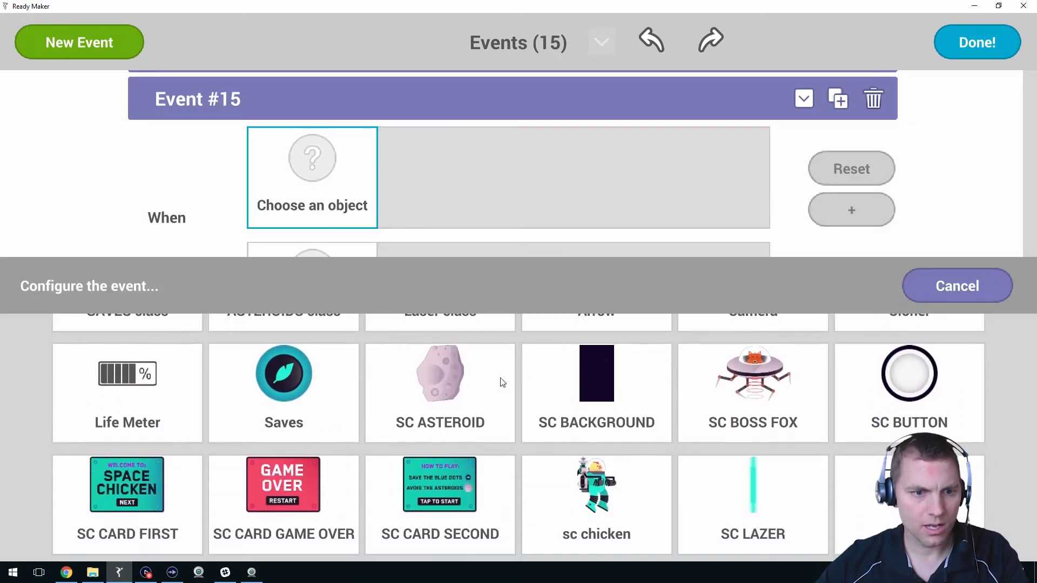
scroll("down", 3)
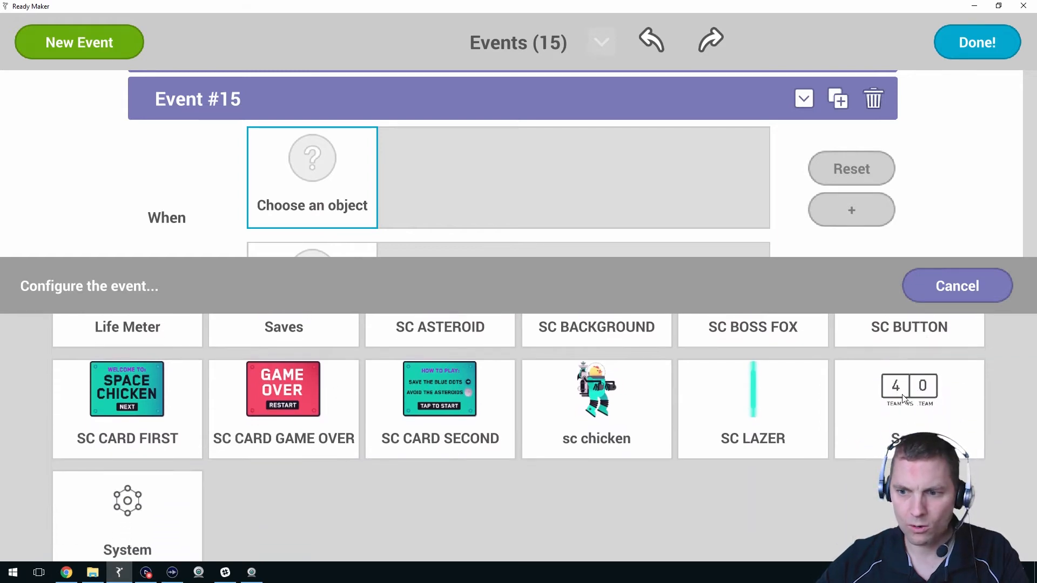
left_click(909, 389)
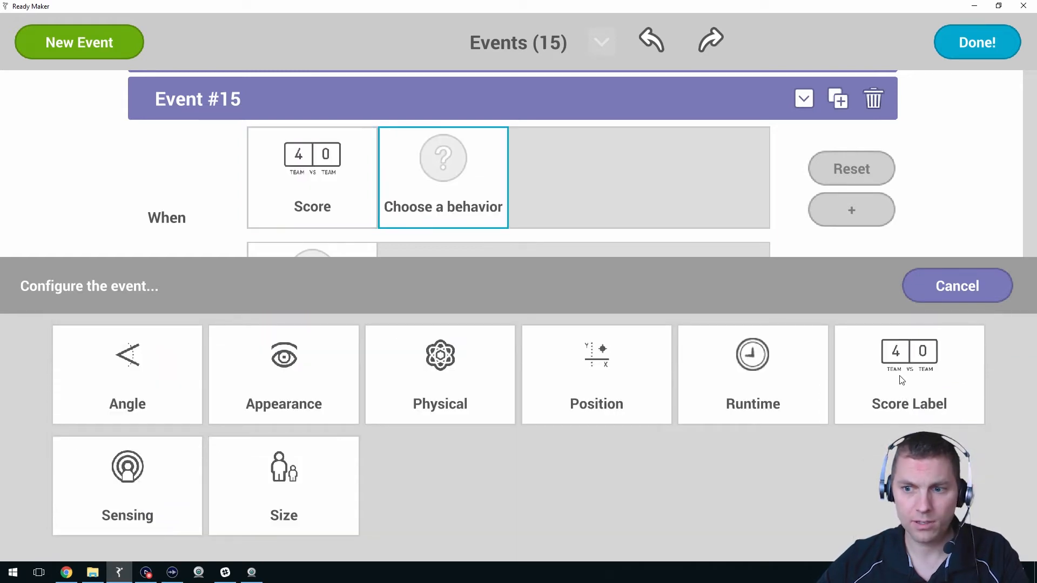
left_click(908, 374)
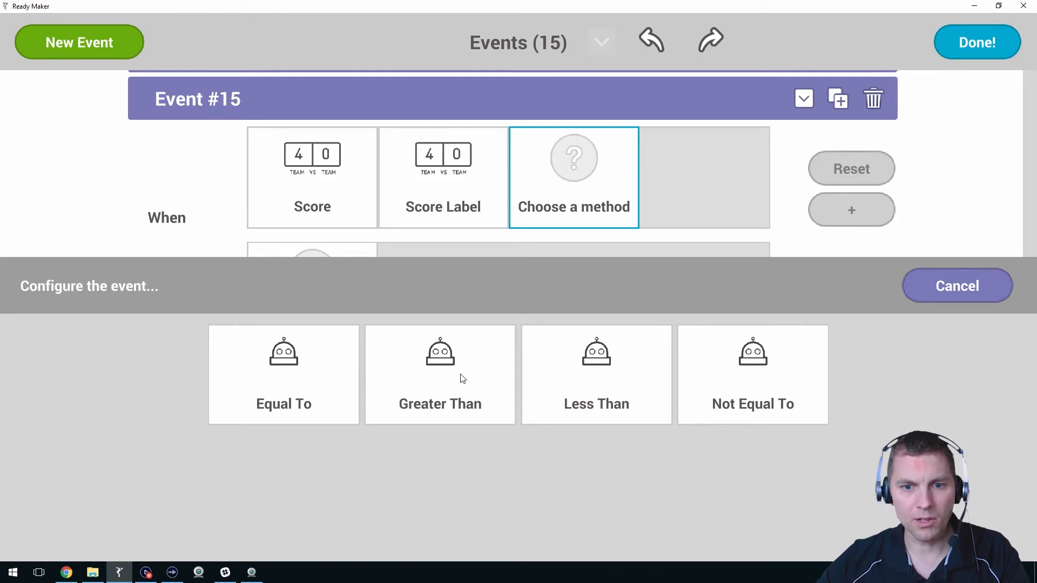
left_click(439, 375)
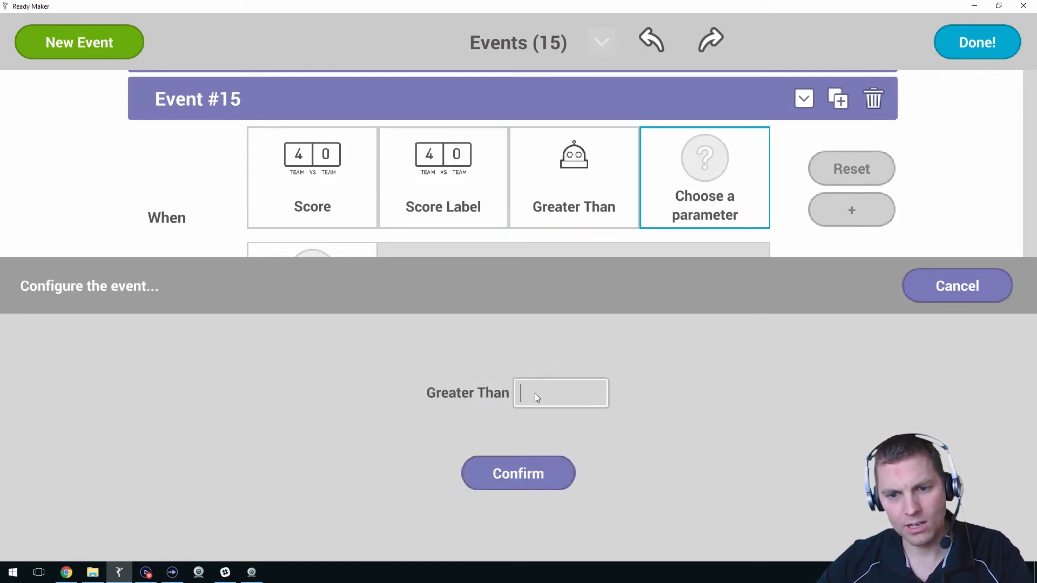
type("2")
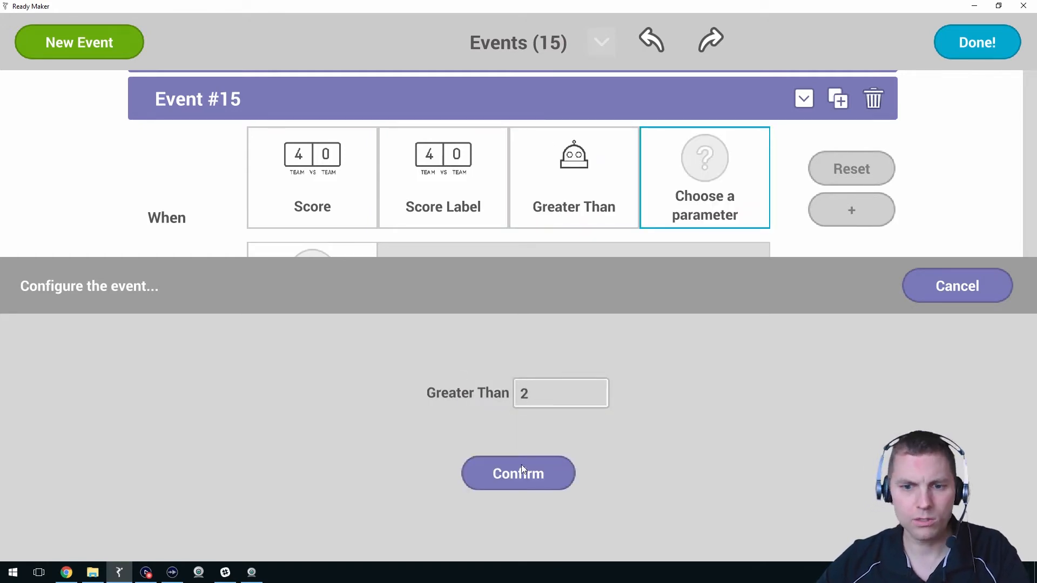
left_click(518, 473)
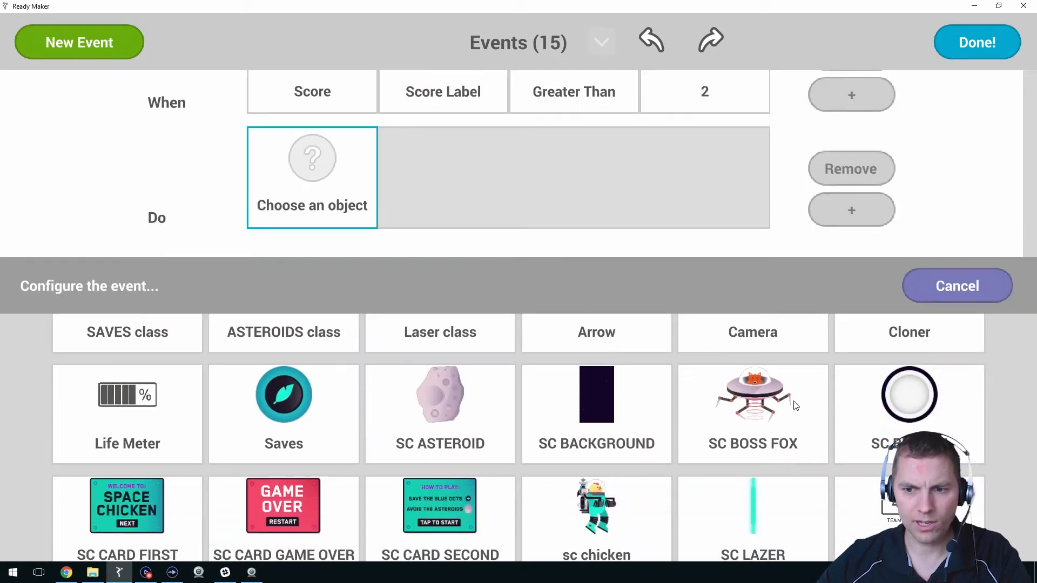
Make SC BOSS FOX and the Life Meter set to not hidden.
left_click(752, 411)
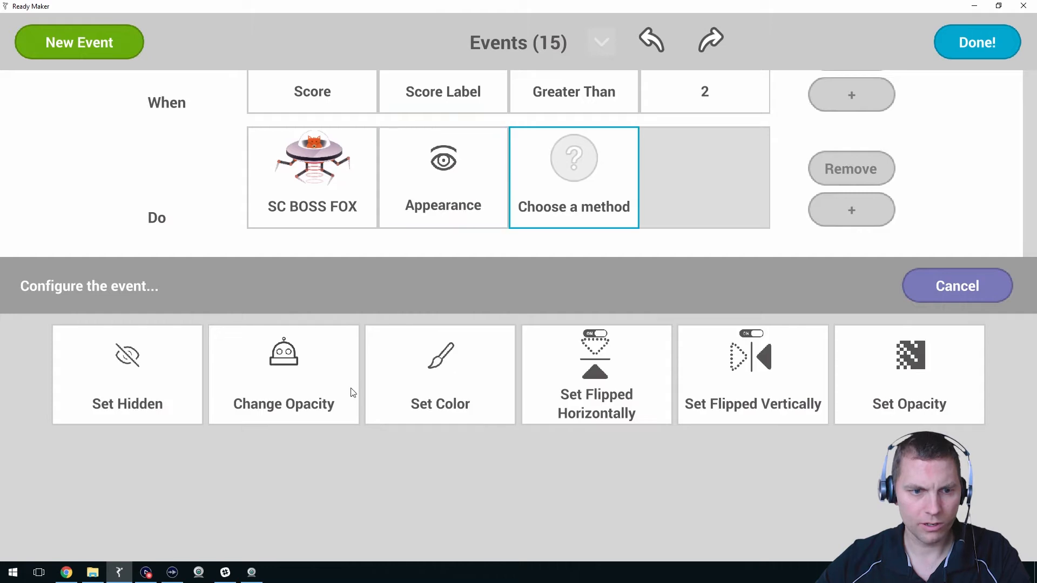
left_click(126, 374)
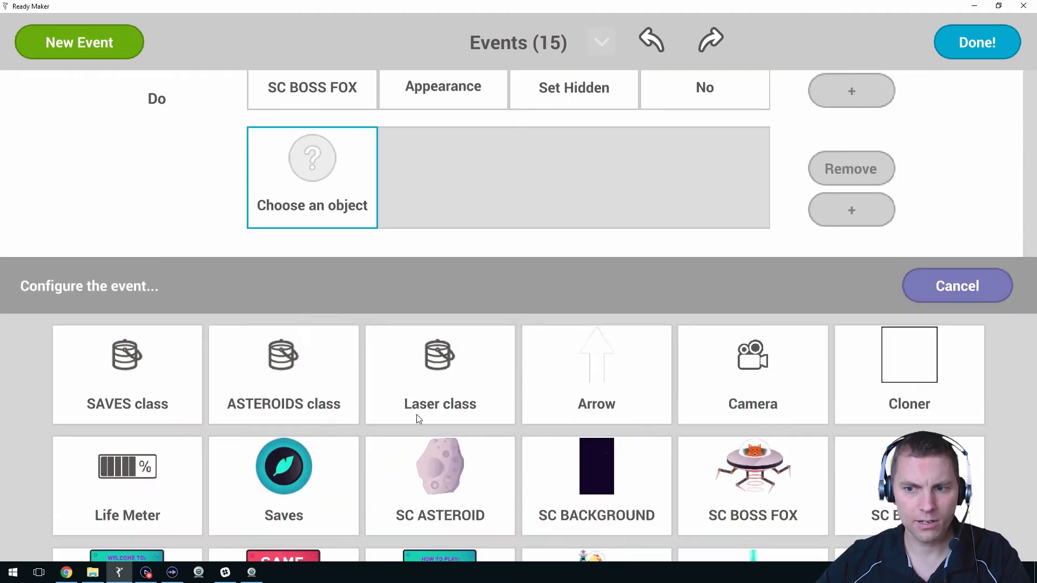
left_click(127, 485)
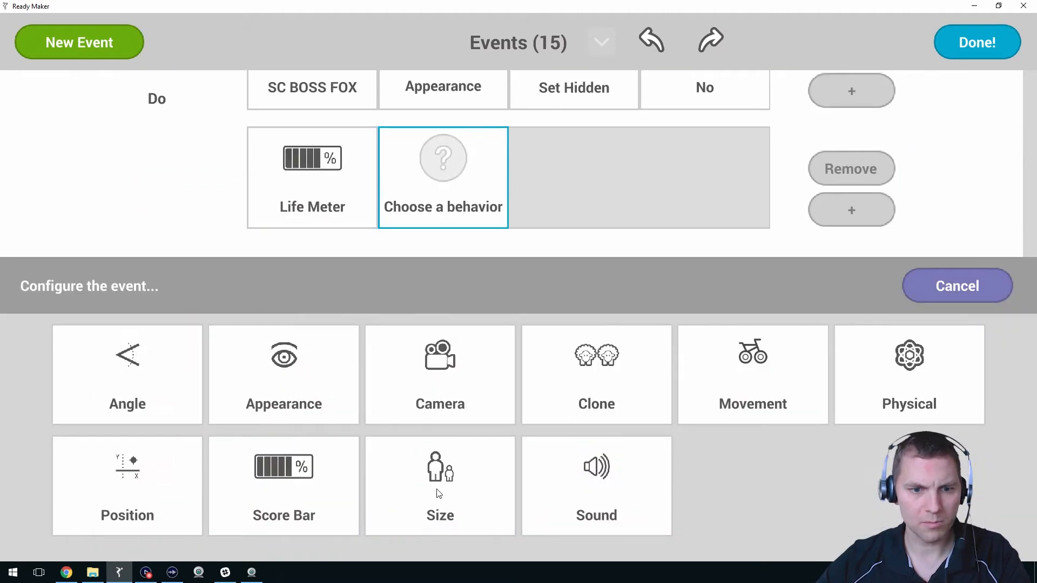
left_click(283, 373)
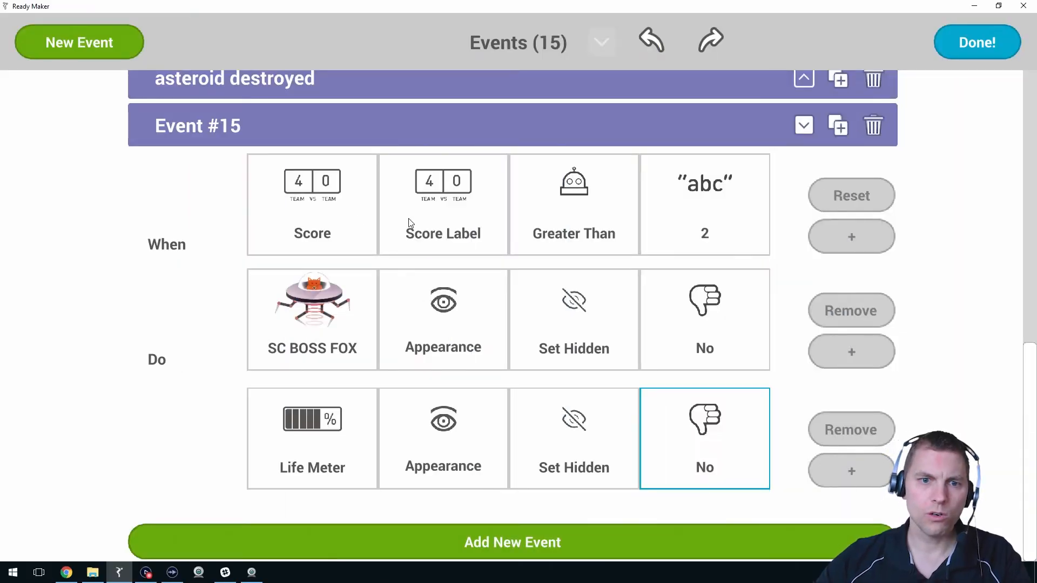
mouse_move(686, 222)
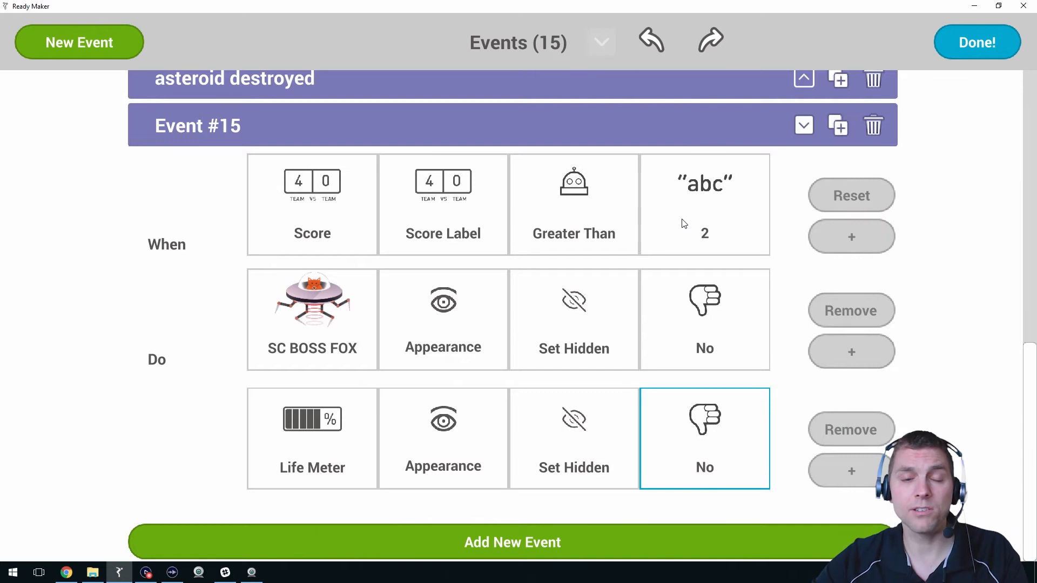
mouse_move(316, 400)
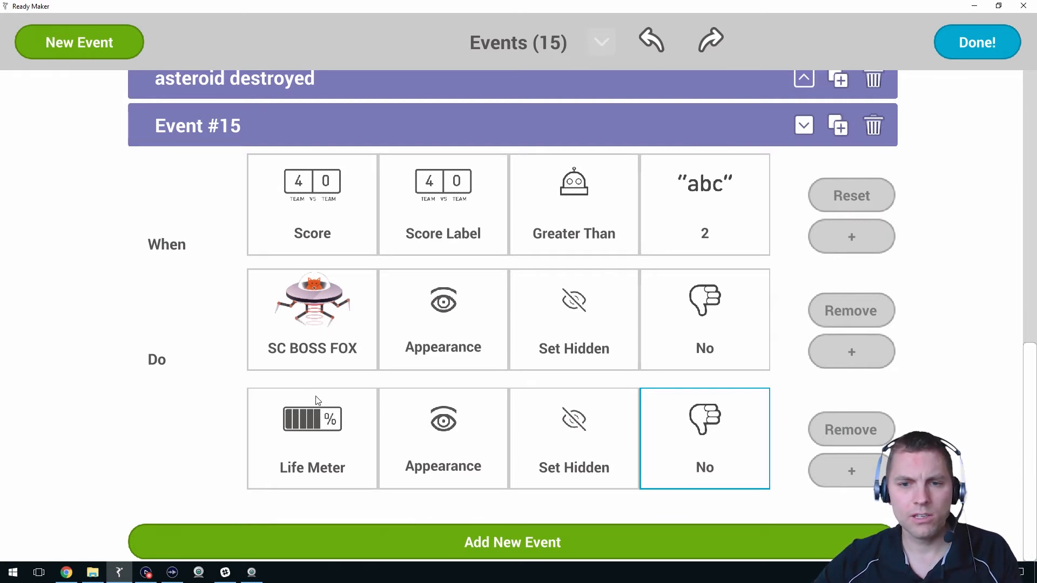
Close the events editor with Done! to return to the scene.
left_click(976, 42)
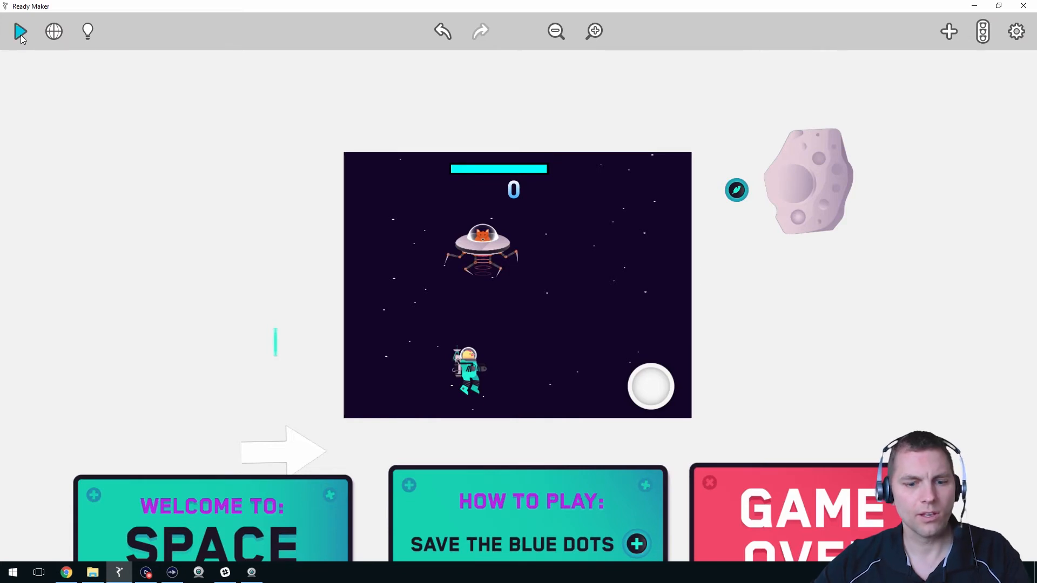
Play the game and dismiss the instructions card with Tap to Start.
left_click(20, 31)
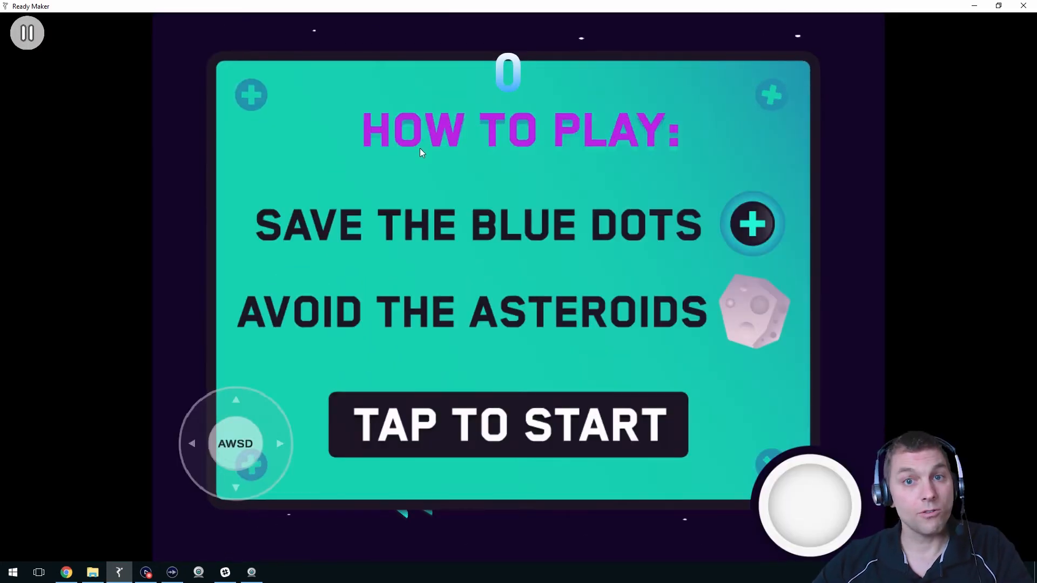
left_click(508, 424)
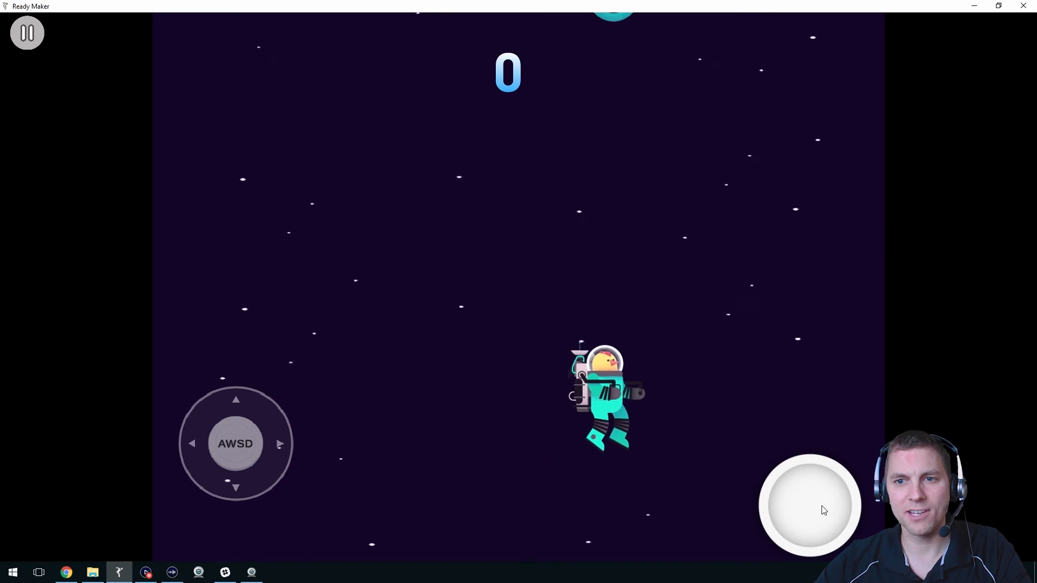